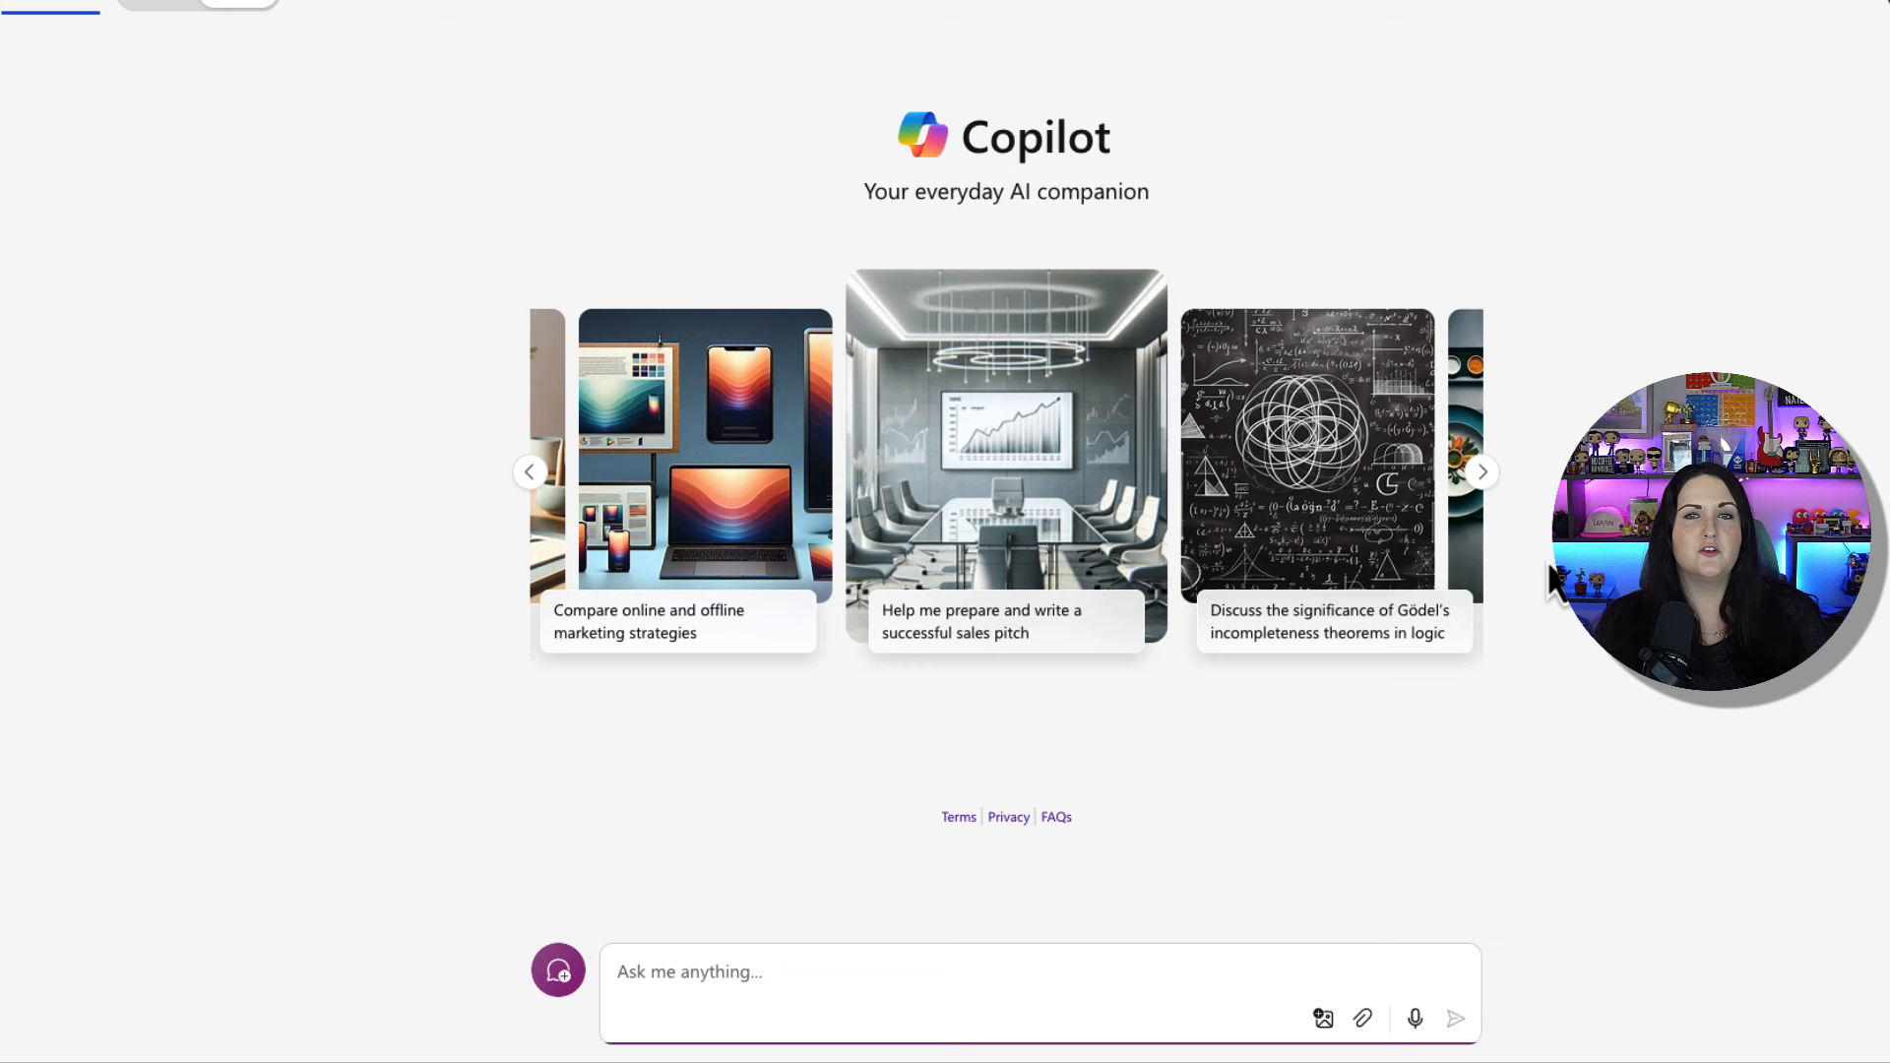
mouse_move(1570, 919)
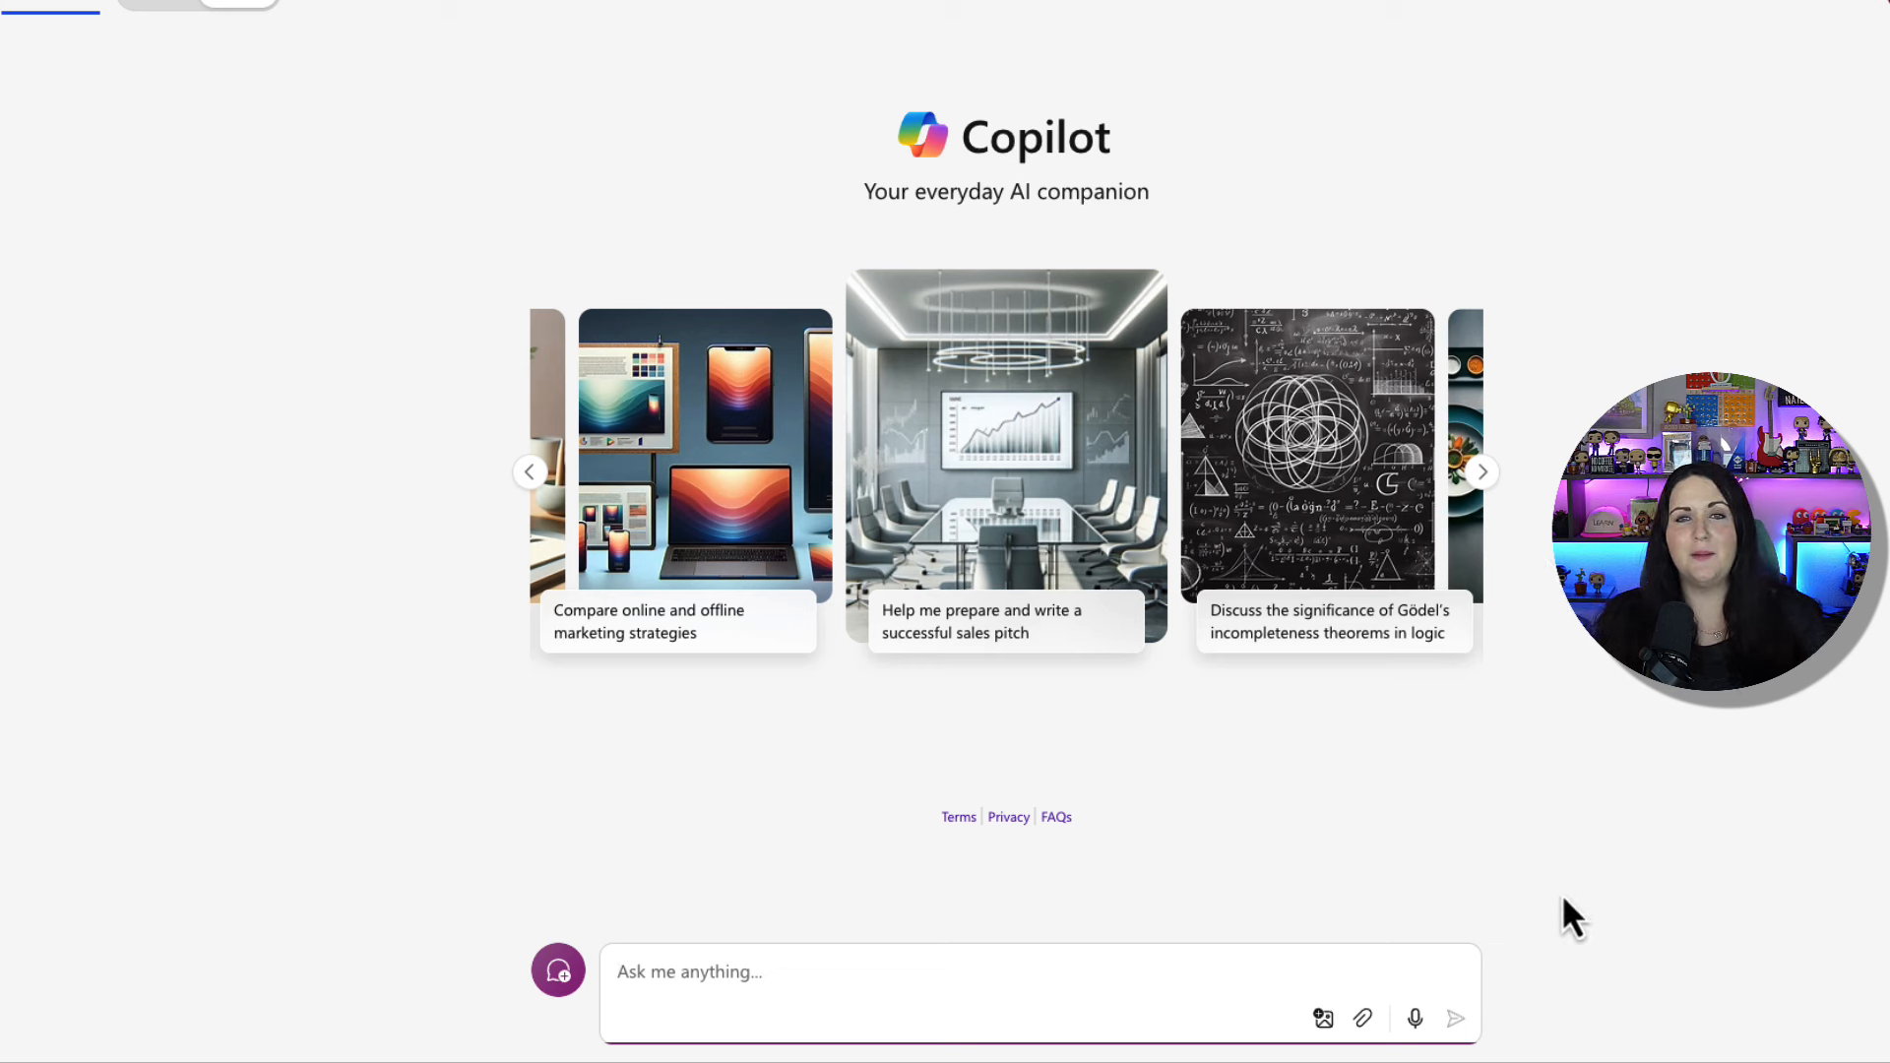
mouse_move(1362, 1019)
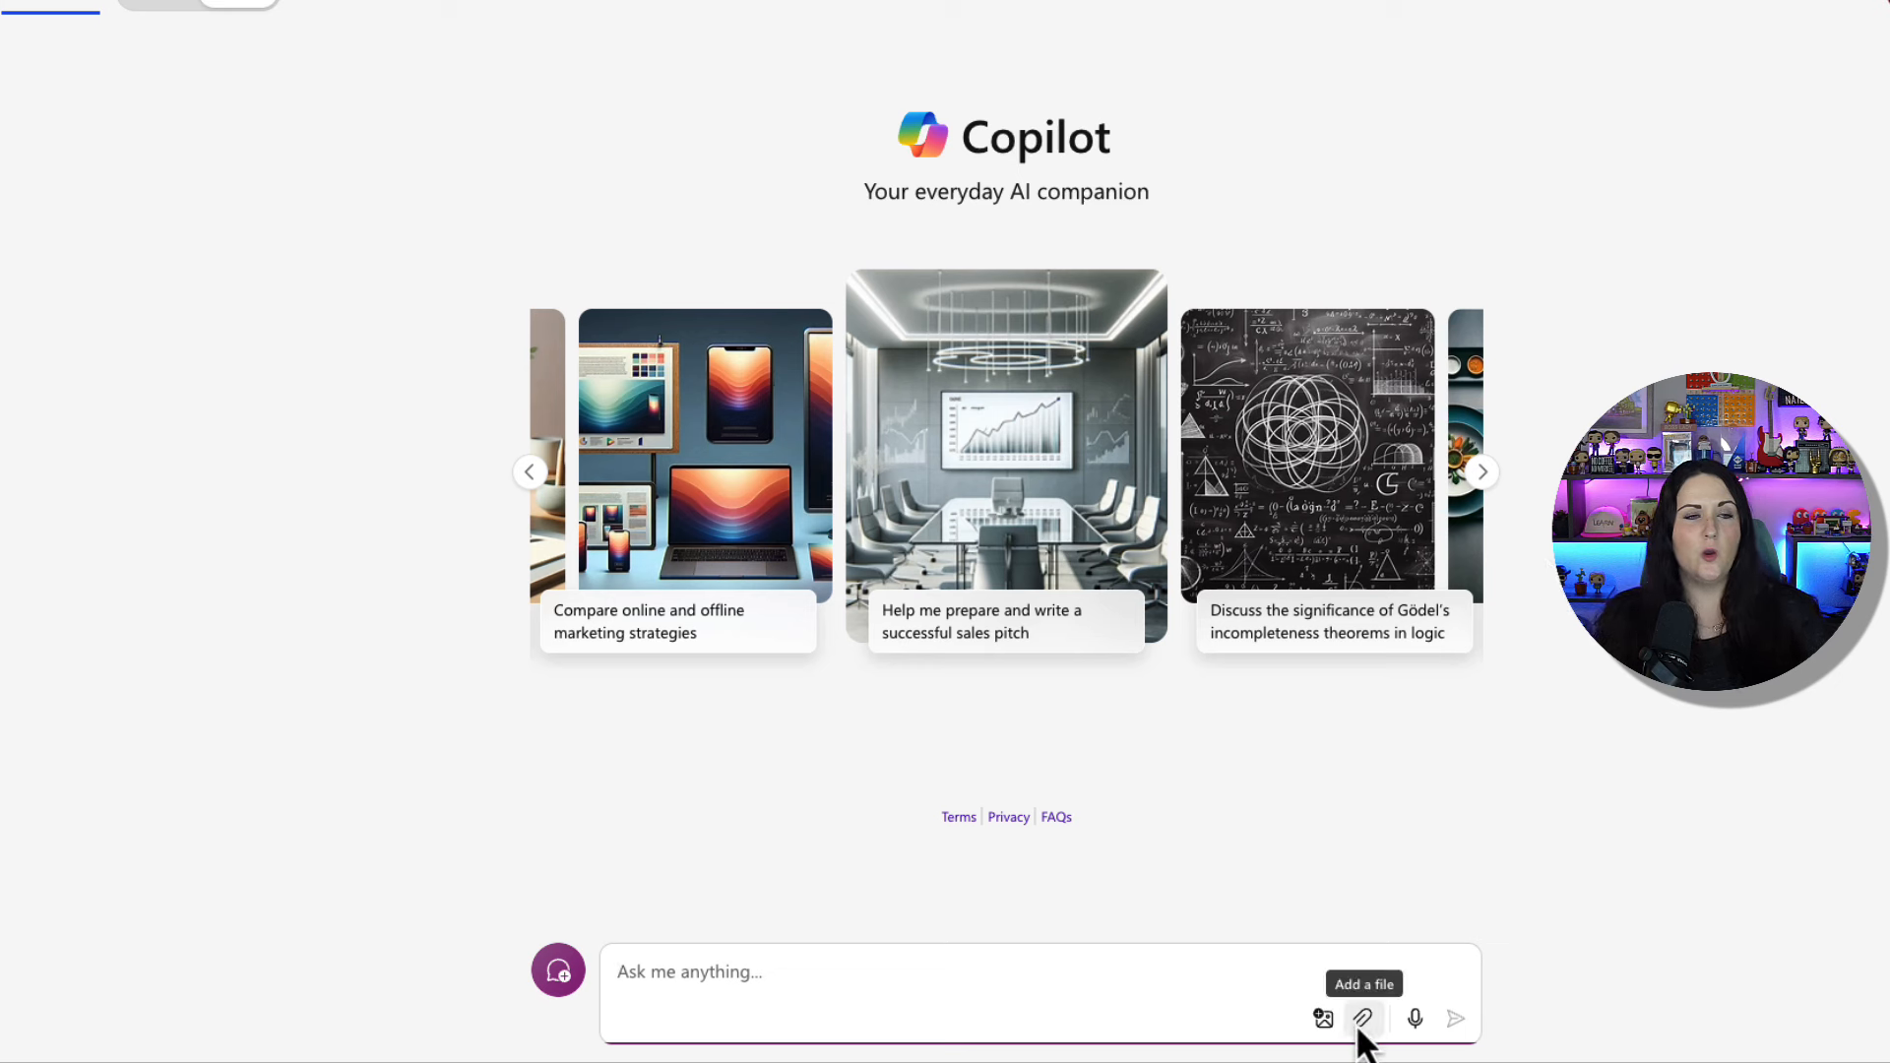
Set the AI QnA Generator prompt's model to GPT 4o (preview) and rerun the test for a question-answer list.
left_click(1322, 1019)
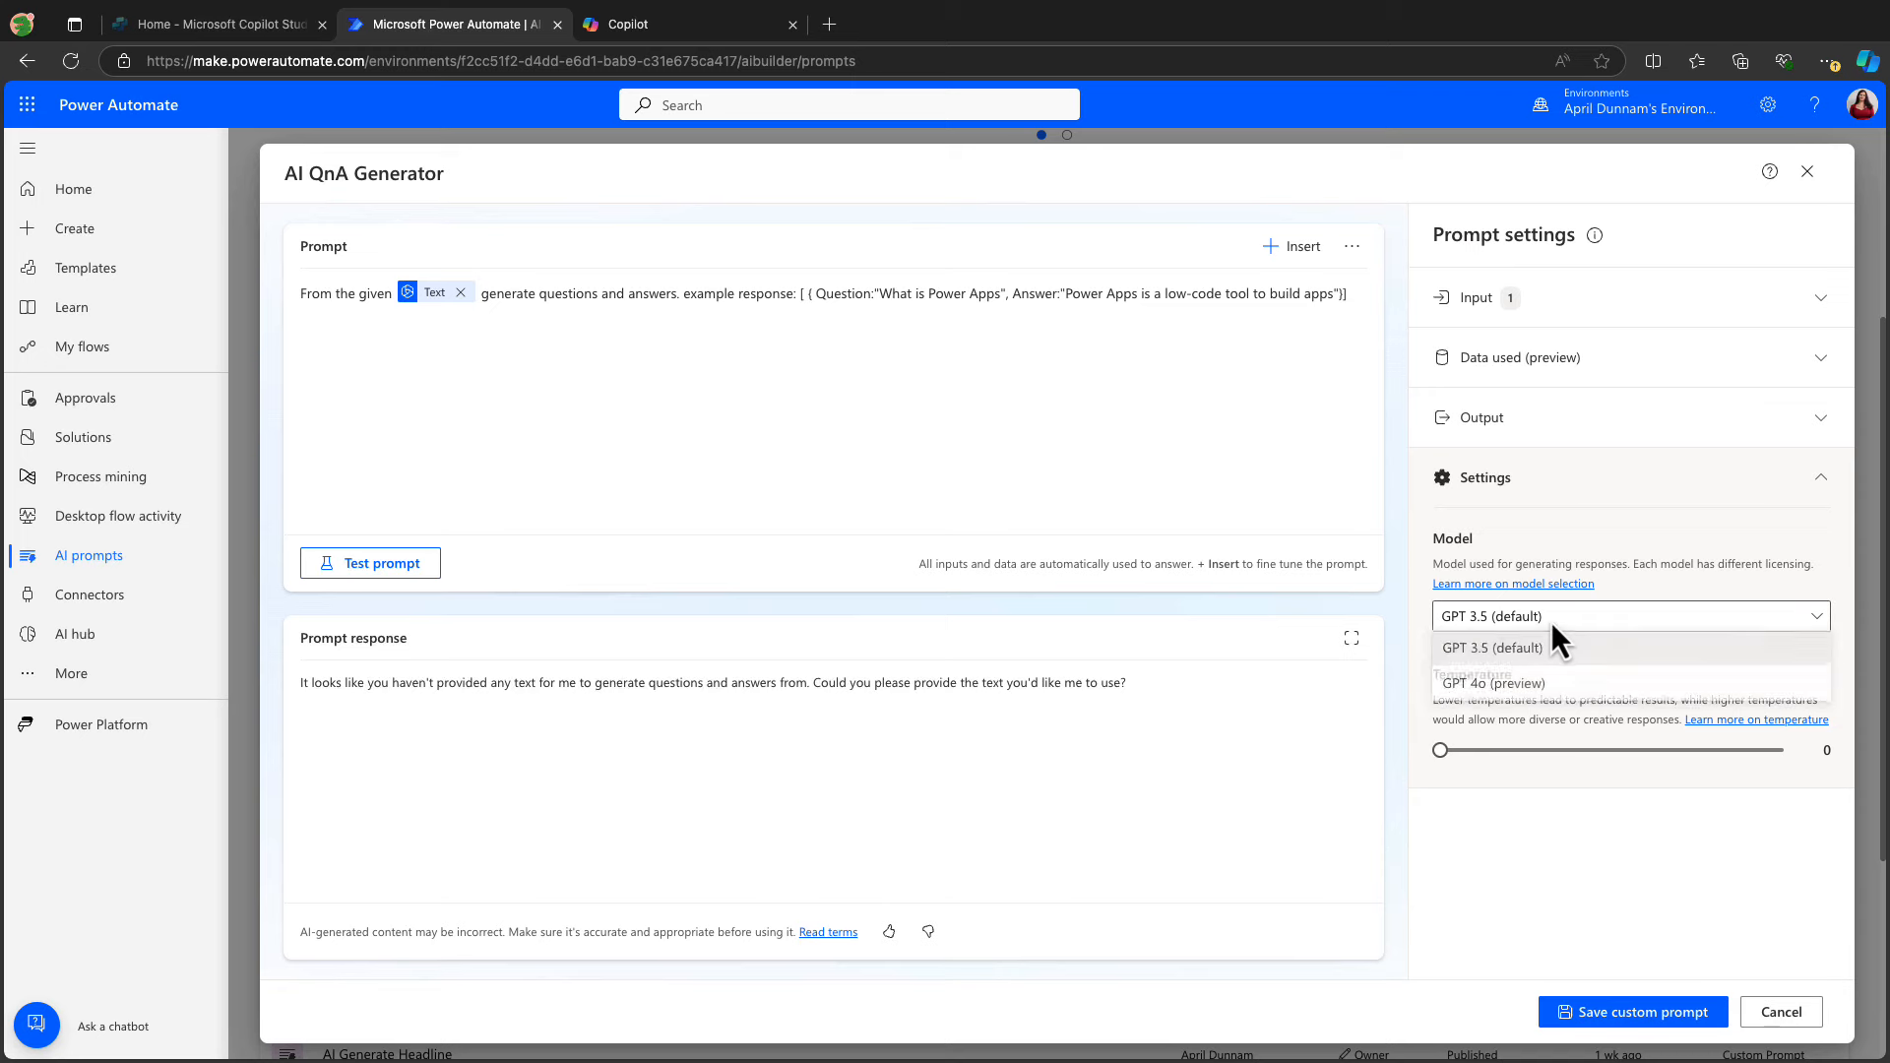
mouse_move(1629, 685)
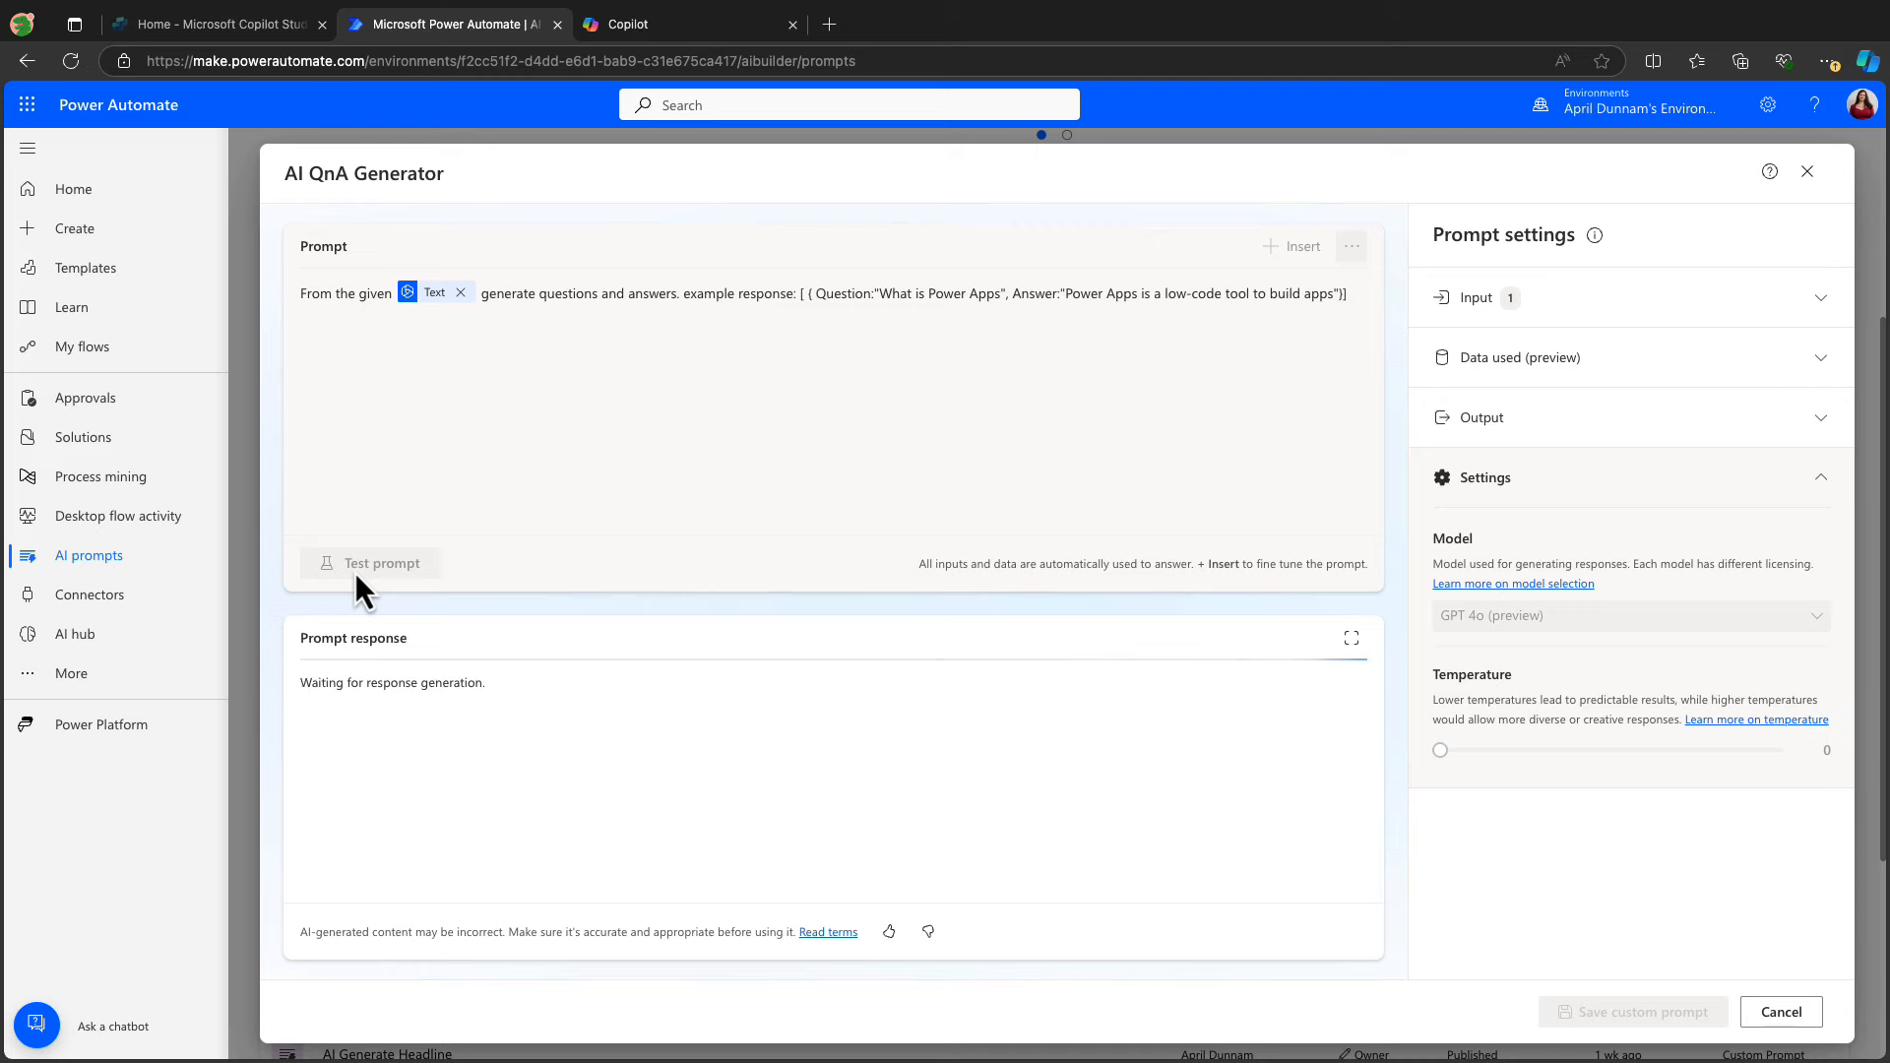
left_click(371, 563)
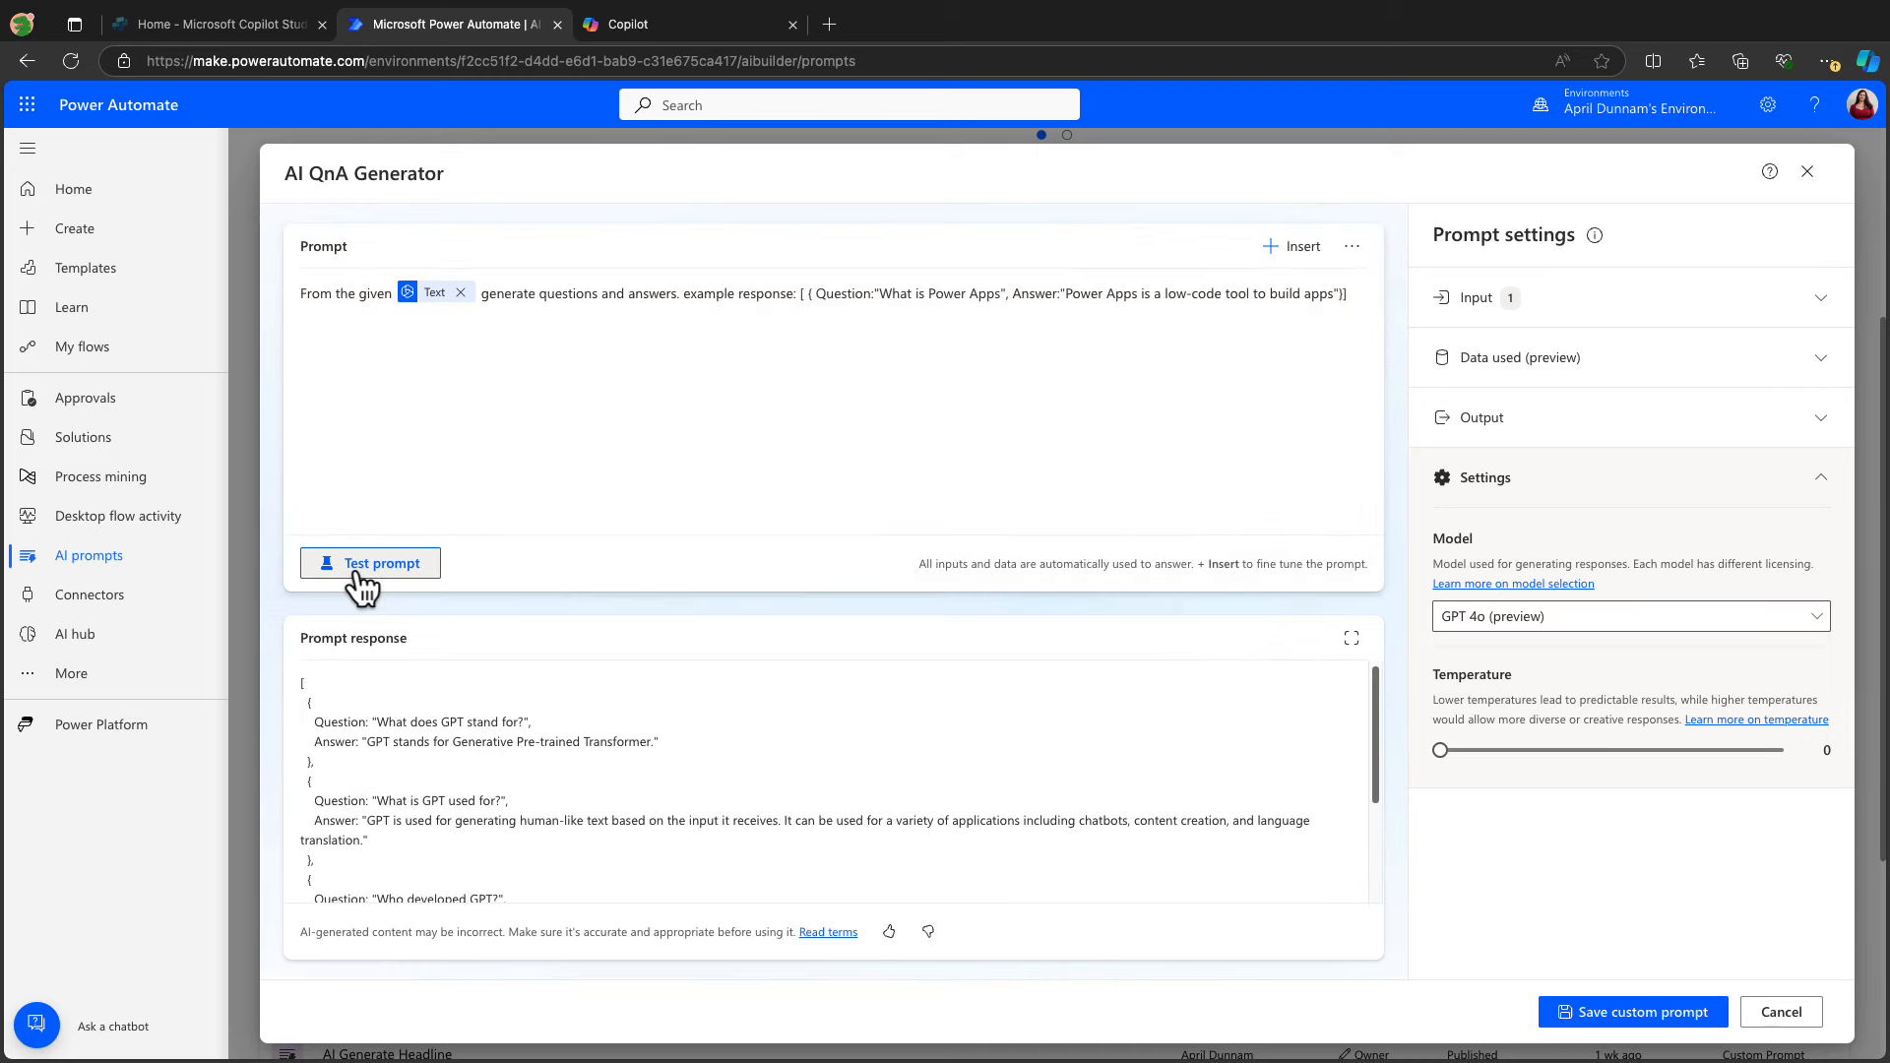